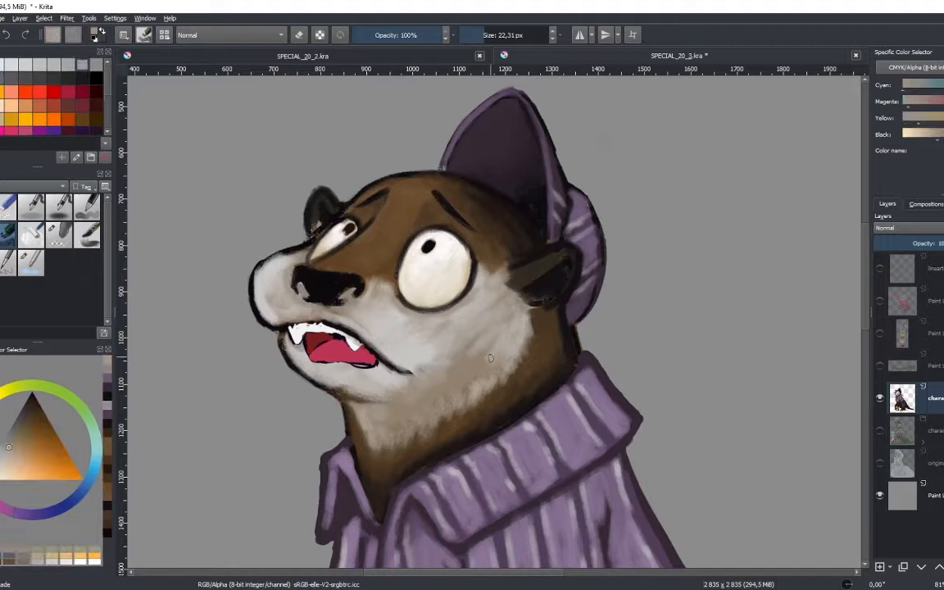
Brush warm shading strokes across the fur on the otter's cheek.
{"action": "left_click_drag", "start_coordinate": [489, 359], "coordinate": [412, 388]}
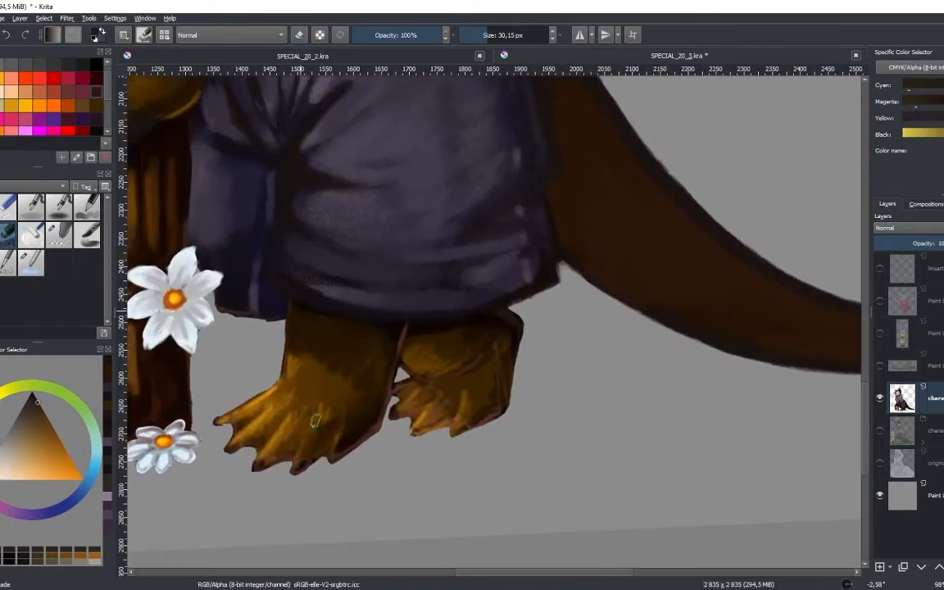
Paint darker brown over the otter's front foot and darken the toes.
{"action": "left_click_drag", "start_coordinate": [316, 421], "coordinate": [361, 387]}
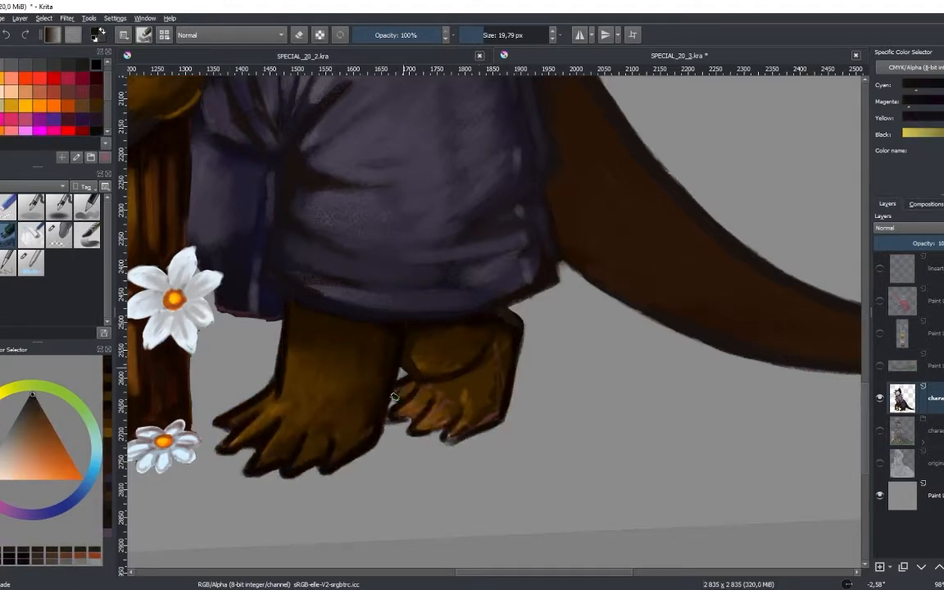
{"action": "left_click_drag", "start_coordinate": [394, 397], "coordinate": [463, 417]}
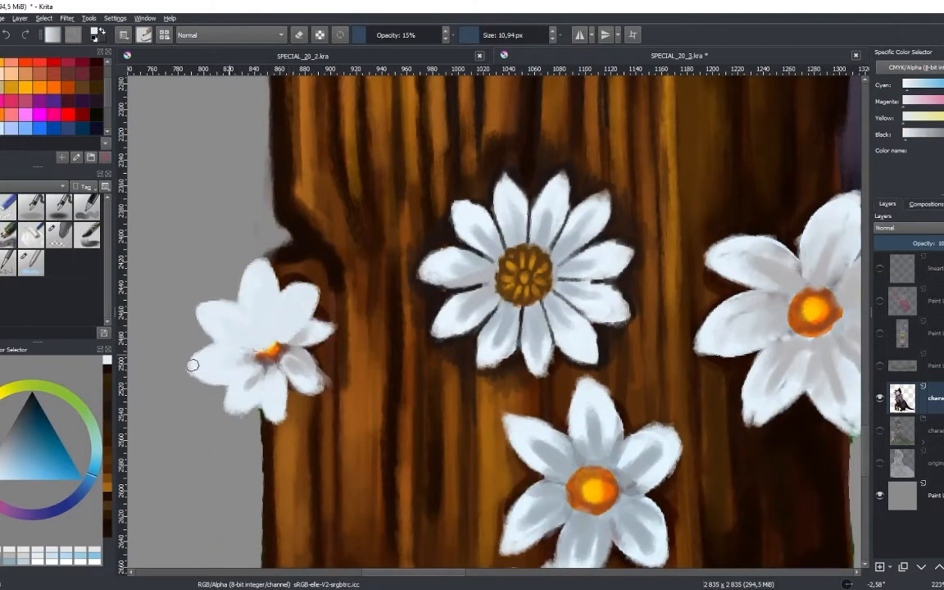
Repaint the leftmost daisy's petals in white and detail its yellow centre.
{"action": "left_click_drag", "start_coordinate": [262, 344], "coordinate": [262, 295]}
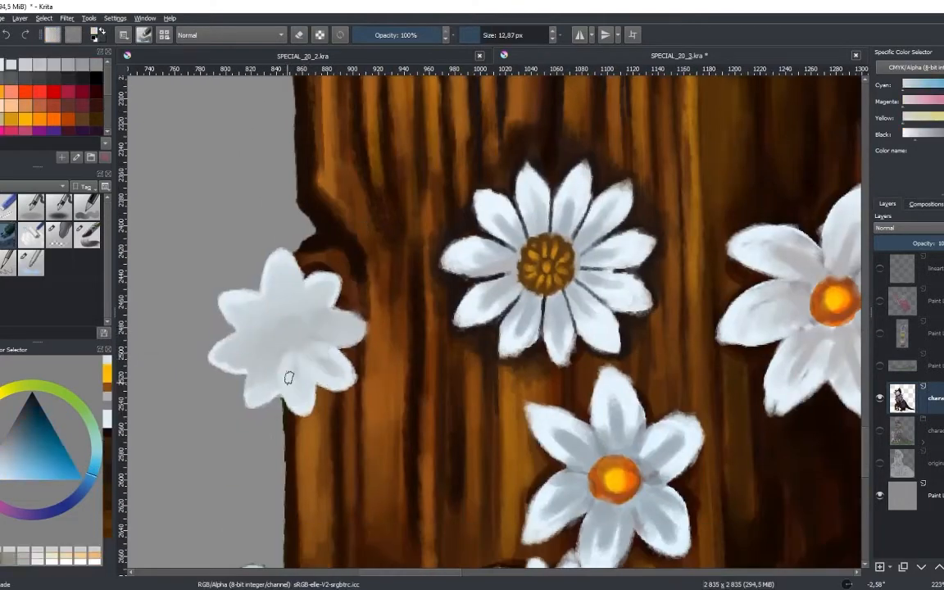
{"action": "left_click_drag", "start_coordinate": [289, 377], "coordinate": [247, 400]}
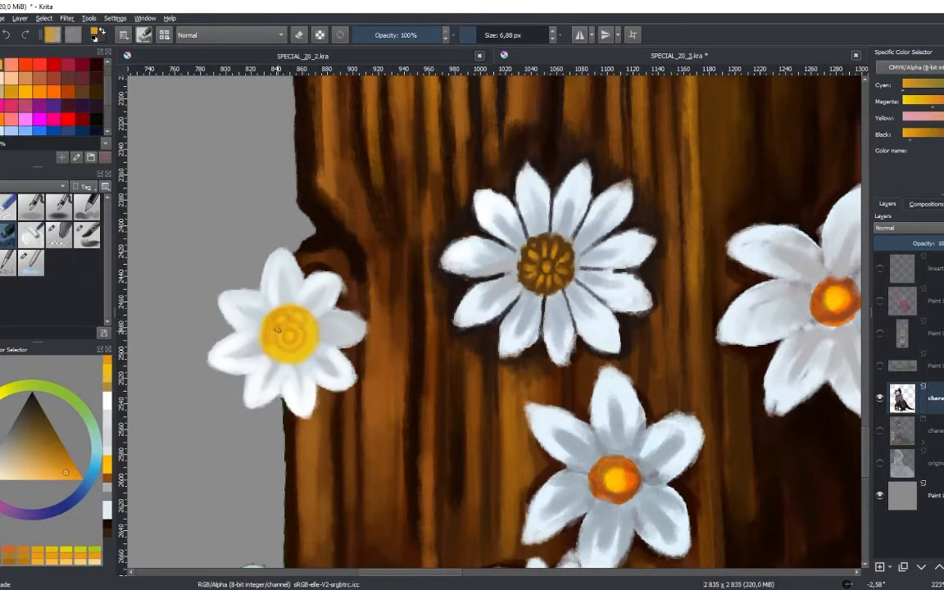
{"action": "left_click", "coordinate": [286, 327]}
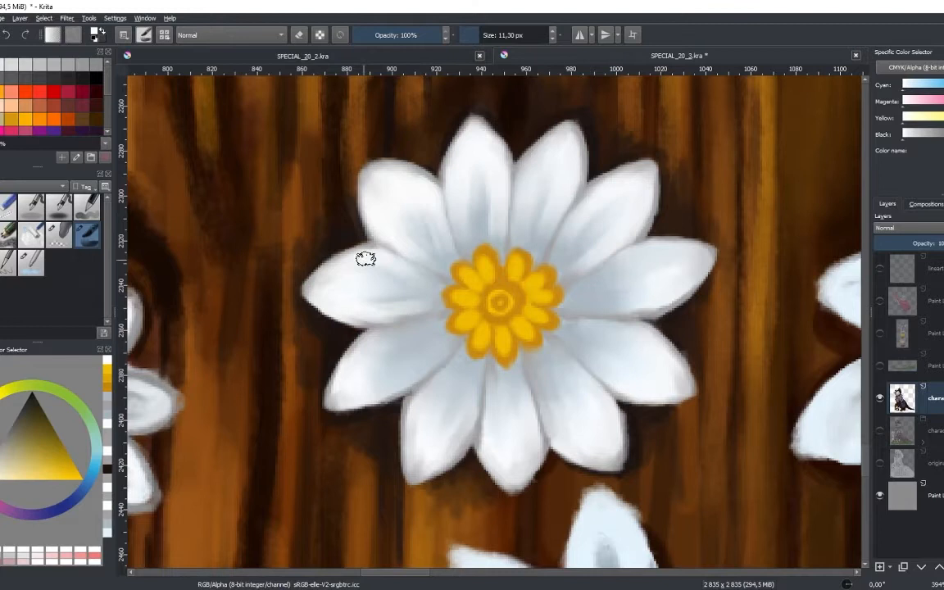
Smooth the soft grey shading across the large daisy's petals.
{"action": "left_click_drag", "start_coordinate": [365, 260], "coordinate": [676, 386]}
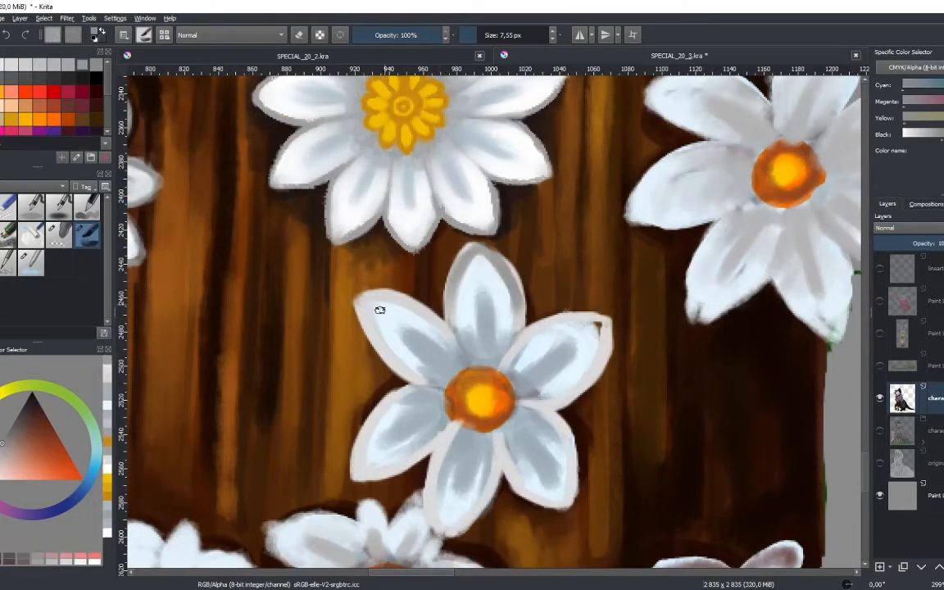
Repaint and shade the lower daisy's petals, then dab orange into its centre.
{"action": "left_click_drag", "start_coordinate": [379, 310], "coordinate": [517, 359]}
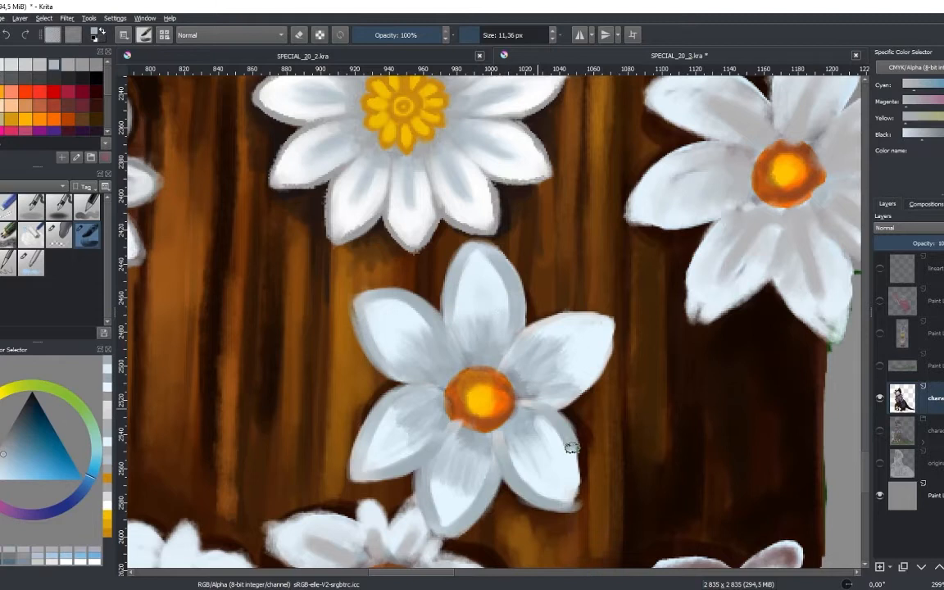
{"action": "left_click_drag", "start_coordinate": [571, 446], "coordinate": [588, 367]}
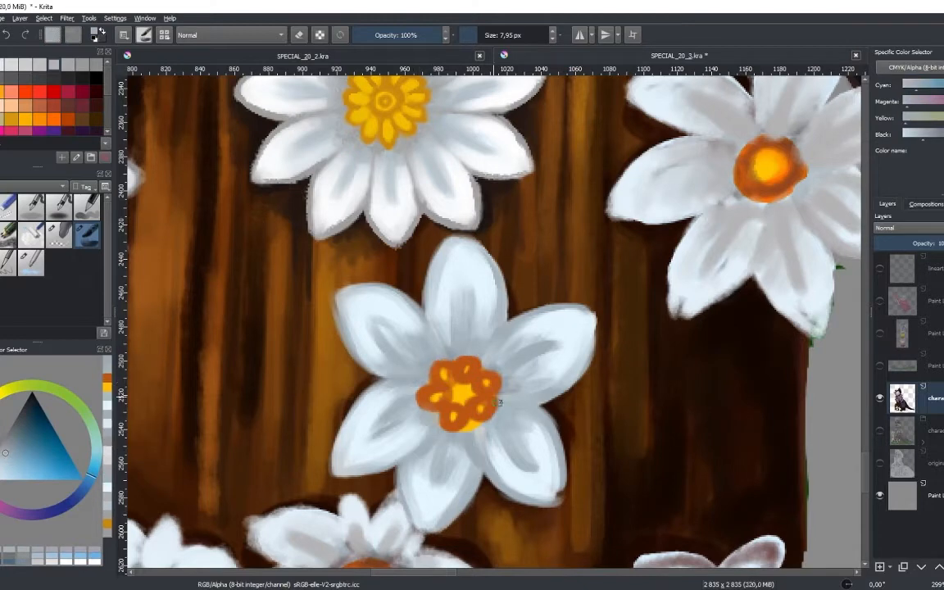
{"action": "left_click", "coordinate": [462, 393]}
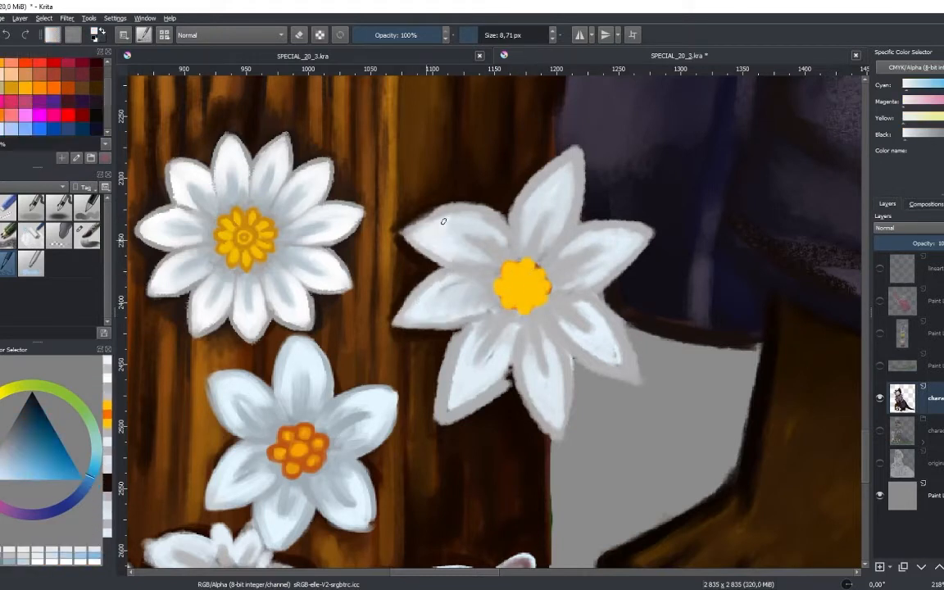
Paint the petals of the daisy beside the shirt and texture the large daisy's centre.
{"action": "left_click_drag", "start_coordinate": [442, 221], "coordinate": [607, 262]}
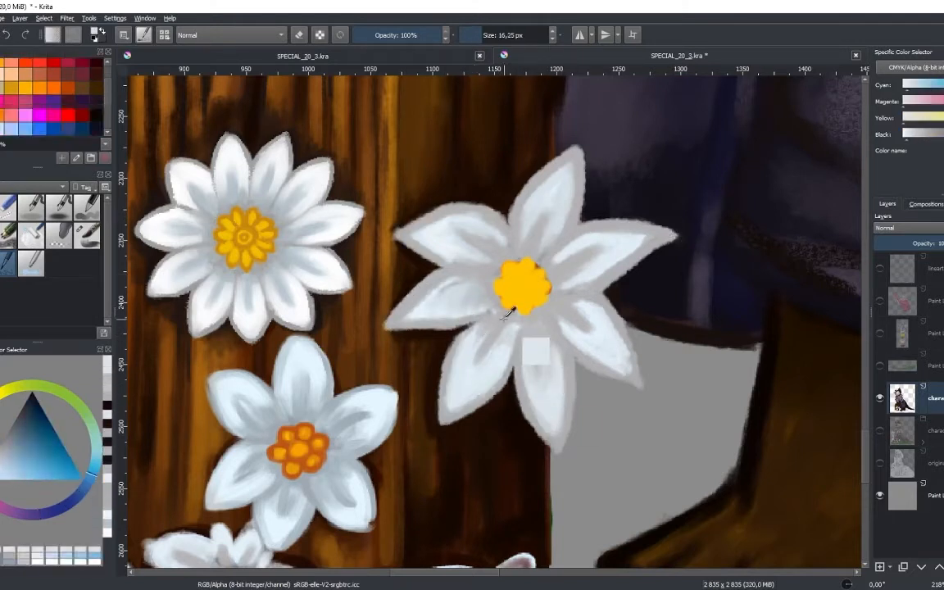
{"action": "left_click_drag", "start_coordinate": [508, 311], "coordinate": [483, 303]}
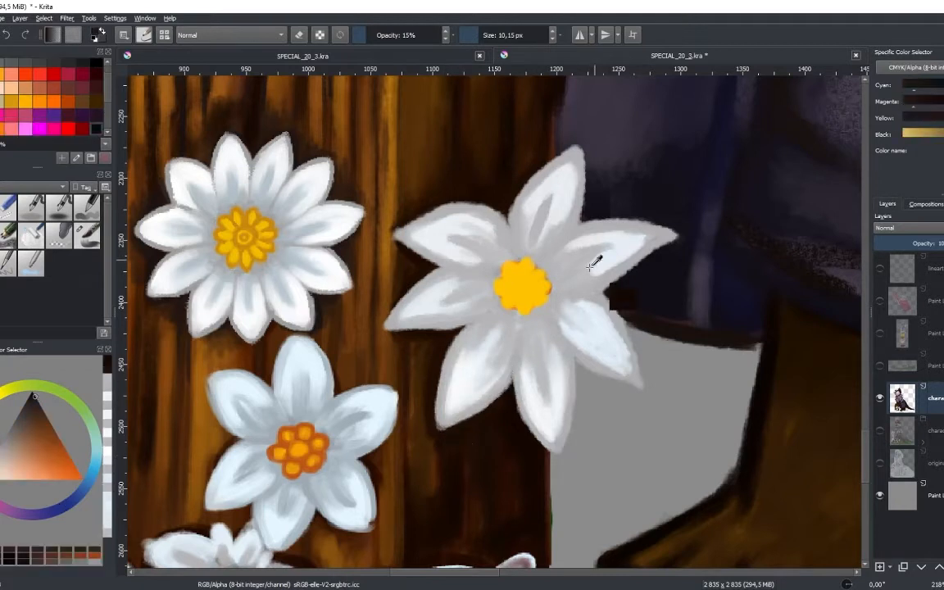
{"action": "left_click_drag", "start_coordinate": [598, 263], "coordinate": [557, 303]}
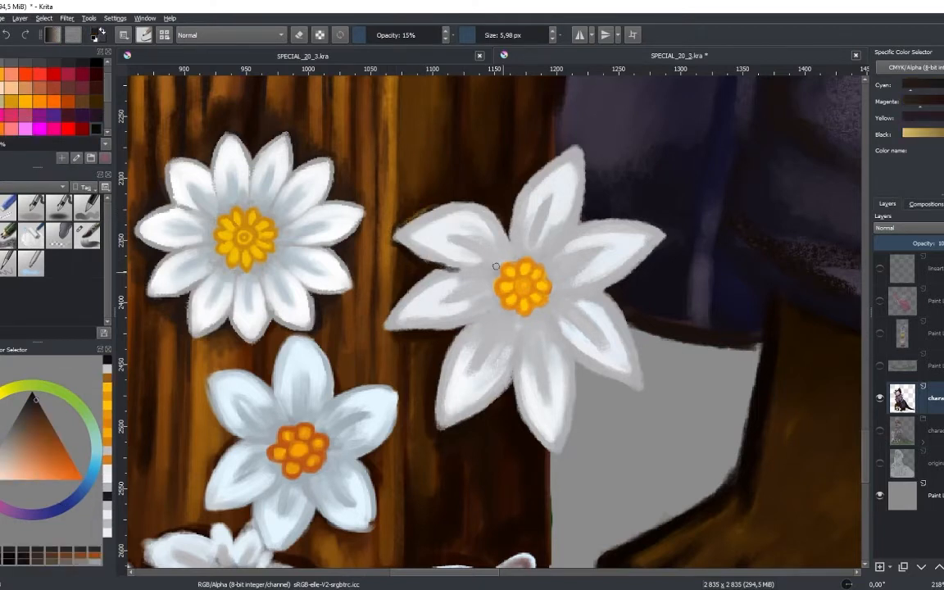
{"action": "left_click_drag", "start_coordinate": [496, 266], "coordinate": [508, 359]}
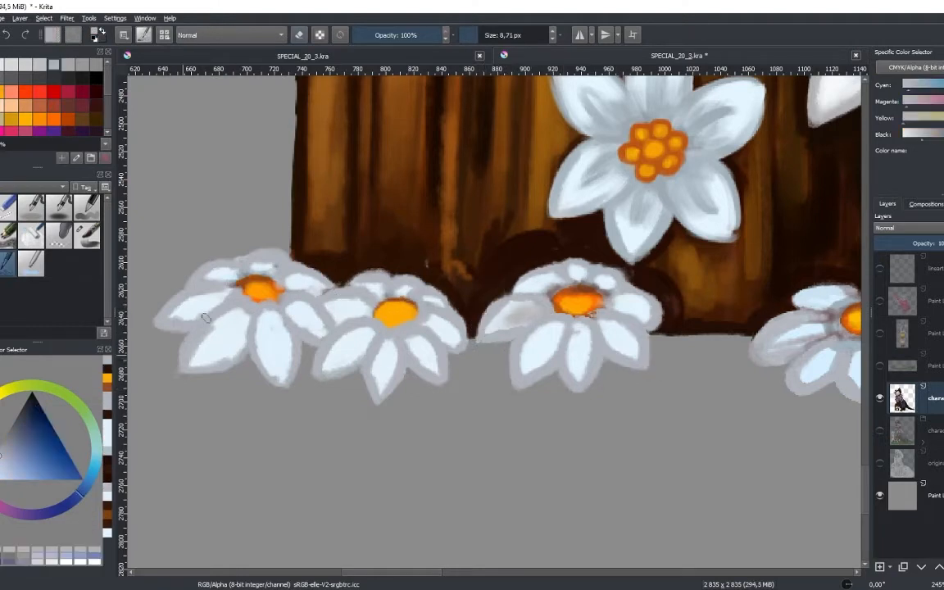
Brush light blue-white over the petals of the leftmost bottom daisies.
{"action": "left_click_drag", "start_coordinate": [209, 320], "coordinate": [232, 345]}
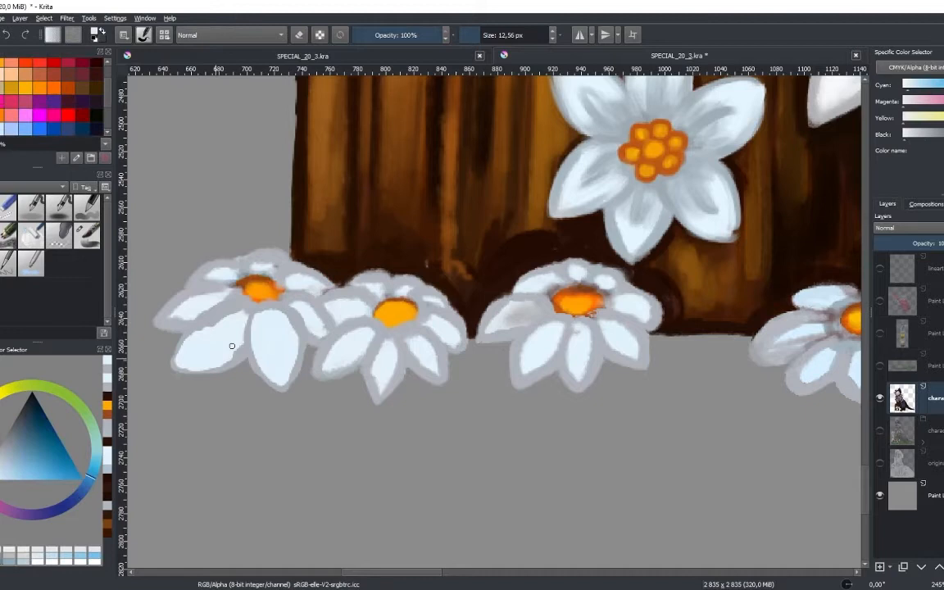
{"action": "left_click_drag", "start_coordinate": [232, 345], "coordinate": [302, 321]}
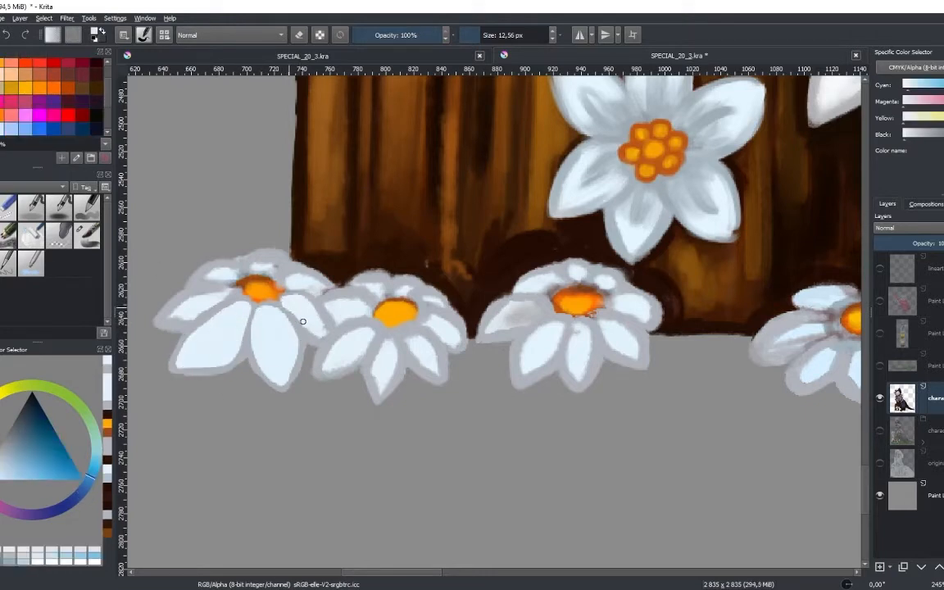
{"action": "left_click_drag", "start_coordinate": [303, 321], "coordinate": [218, 363]}
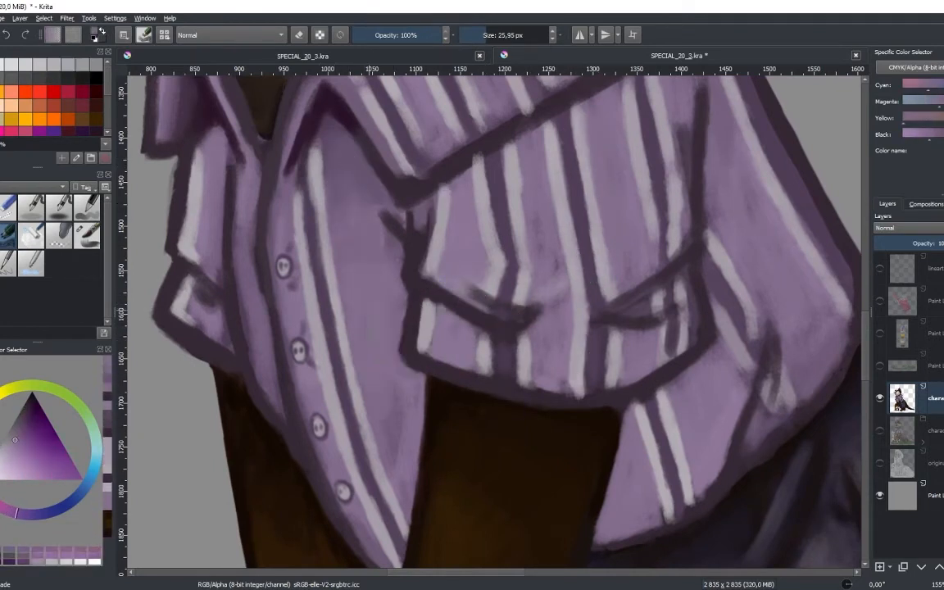
Paint a long light-purple stripe down the front of the otter's shirt.
{"action": "left_click_drag", "start_coordinate": [320, 144], "coordinate": [377, 541]}
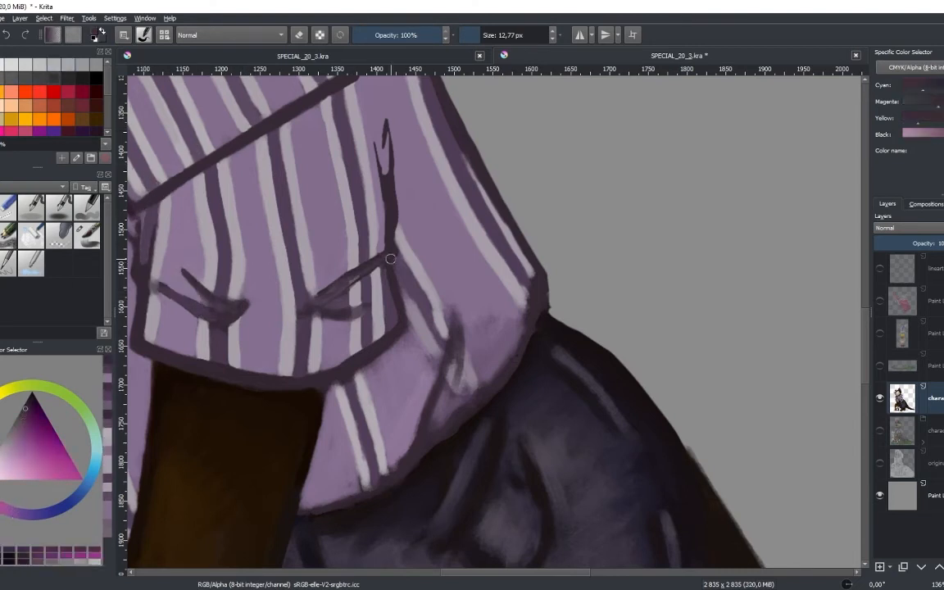
Brush dark purple fold shading onto the otter's shirt sleeve.
{"action": "left_click_drag", "start_coordinate": [391, 259], "coordinate": [454, 356]}
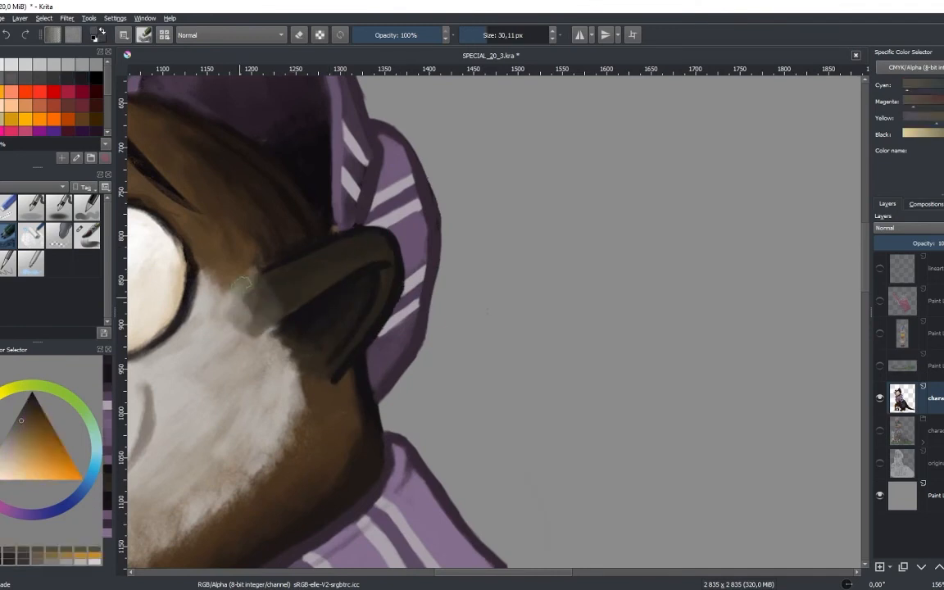
Paint the fur at the base of the otter's ear.
{"action": "left_click_drag", "start_coordinate": [245, 294], "coordinate": [262, 205]}
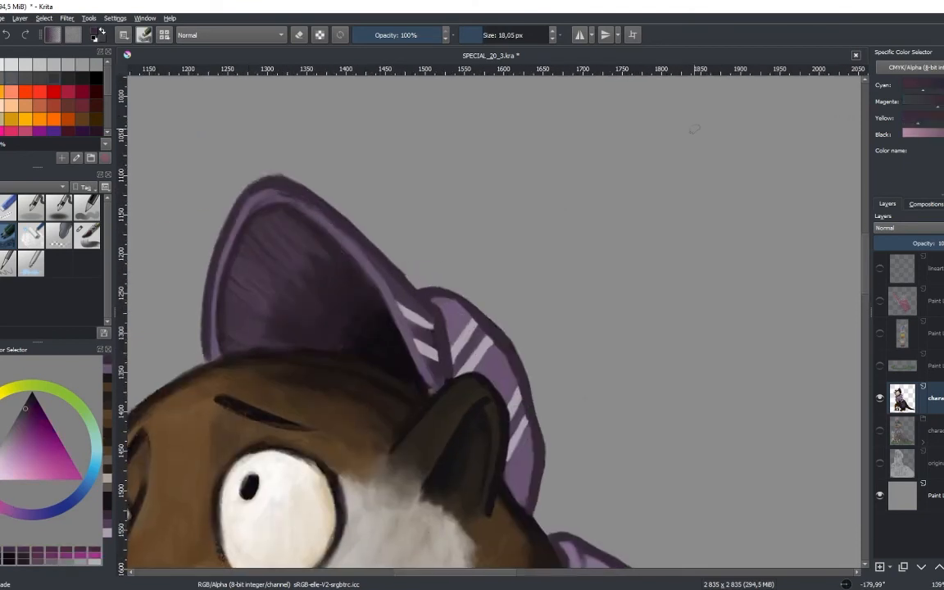
{"action": "left_click", "coordinate": [164, 34]}
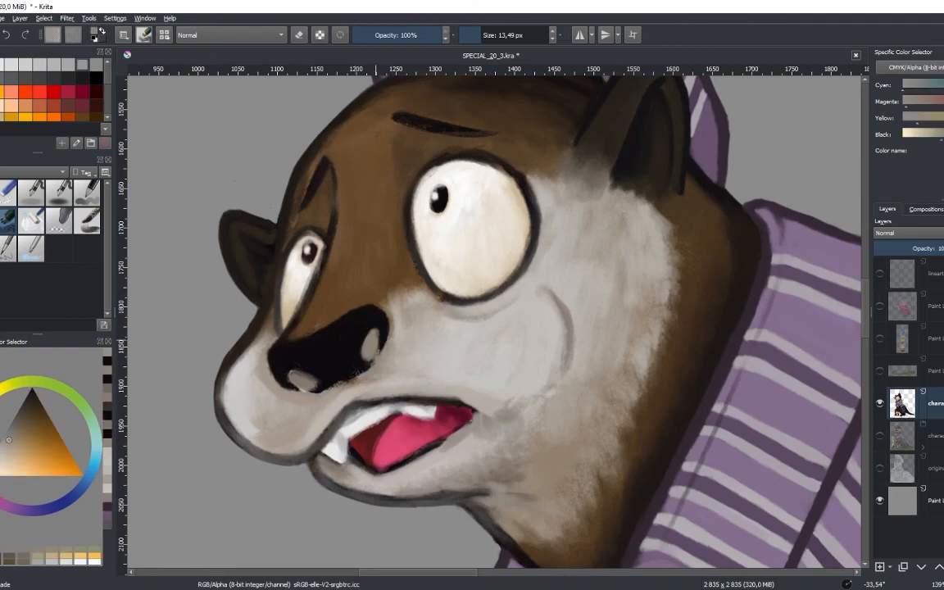
Dab grey-beige brush shading onto the fur around the otter's eyes and muzzle.
{"action": "left_click", "coordinate": [336, 365]}
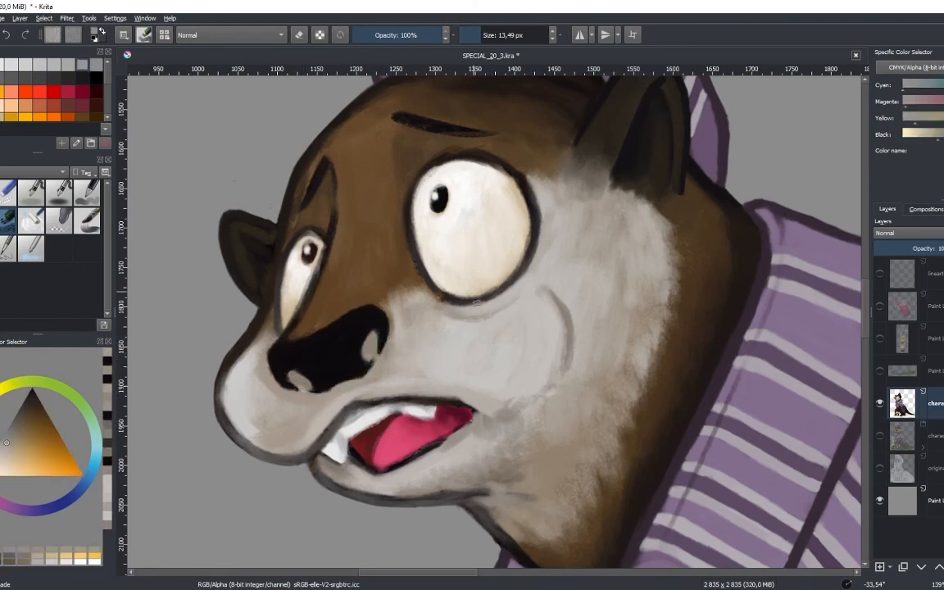